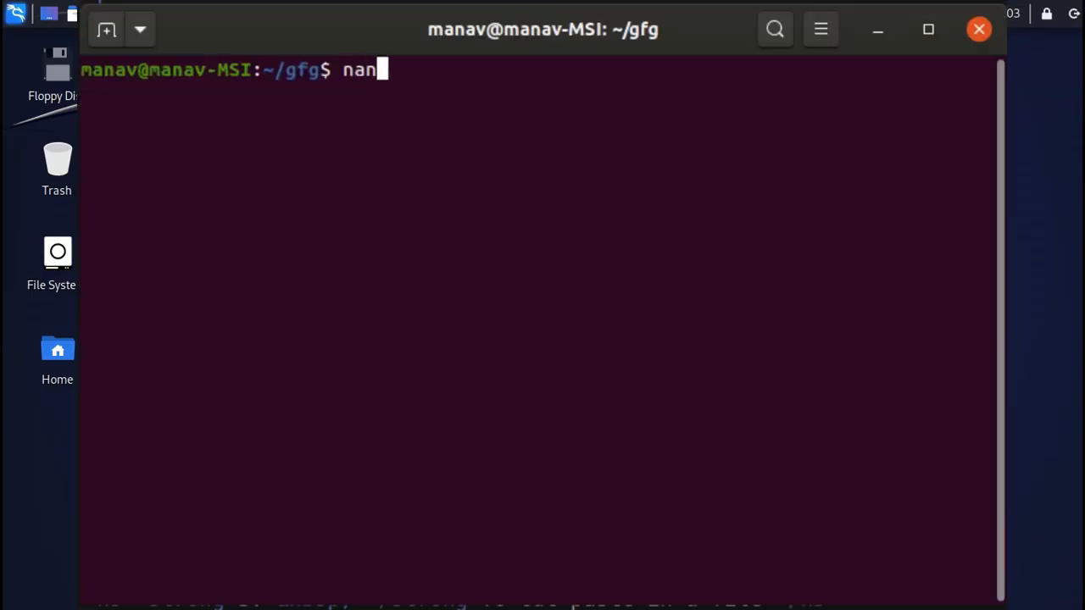
- Get a root shell with sudo su, clear the screen and move to the root directory
key("Return")
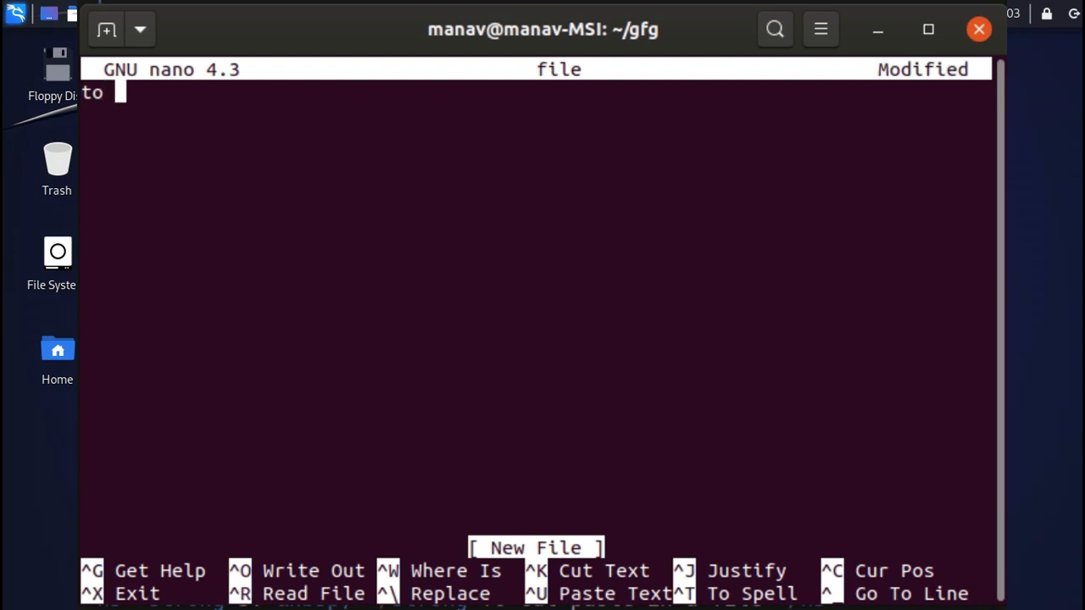
type("save this file pr")
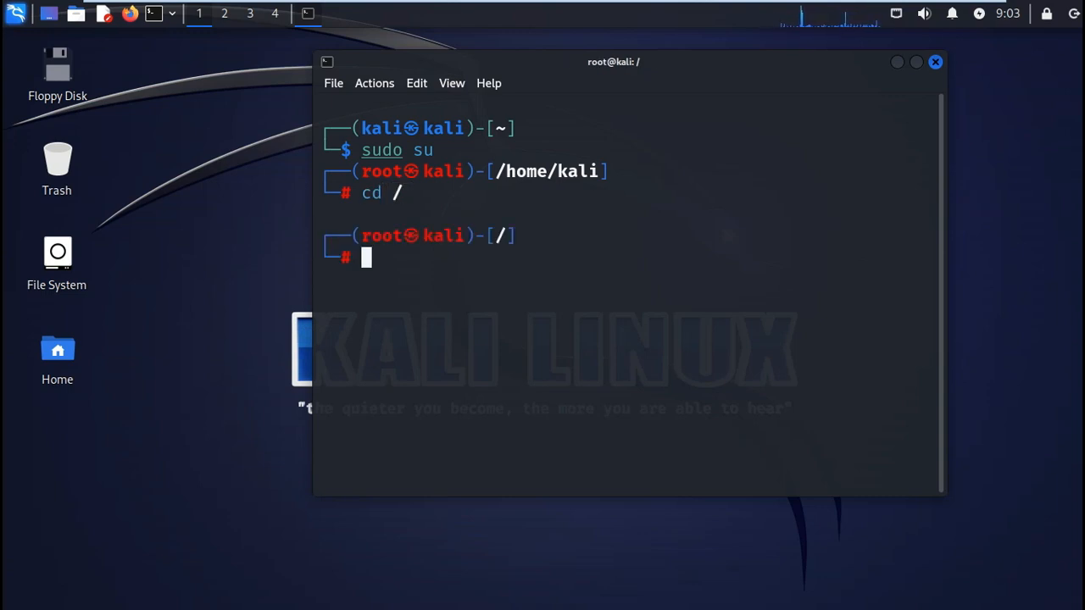
type("clear")
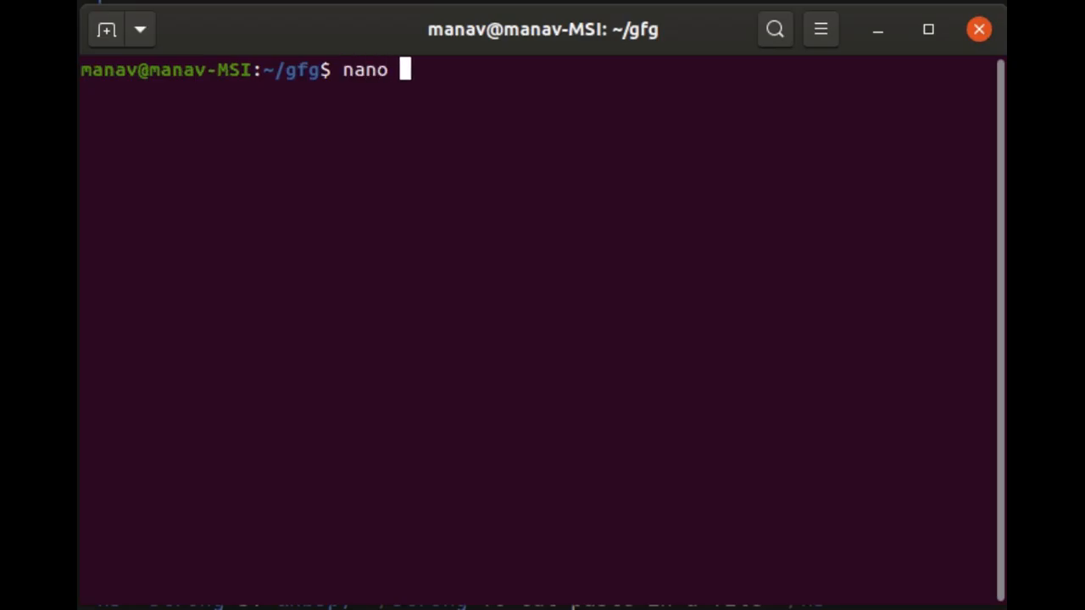
key("Return")
type("to save this file press")
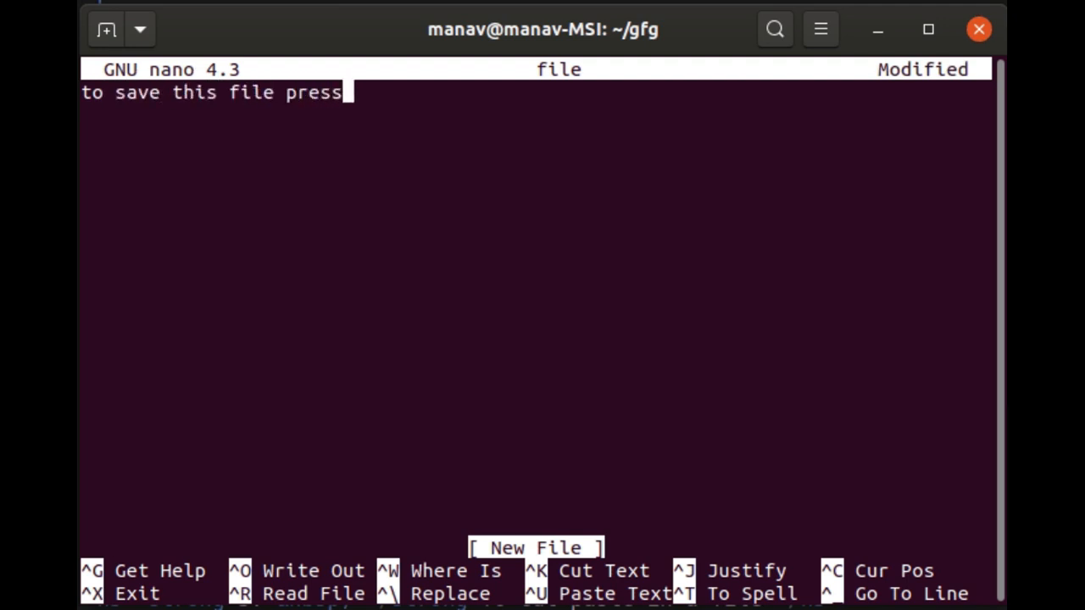
type("control")
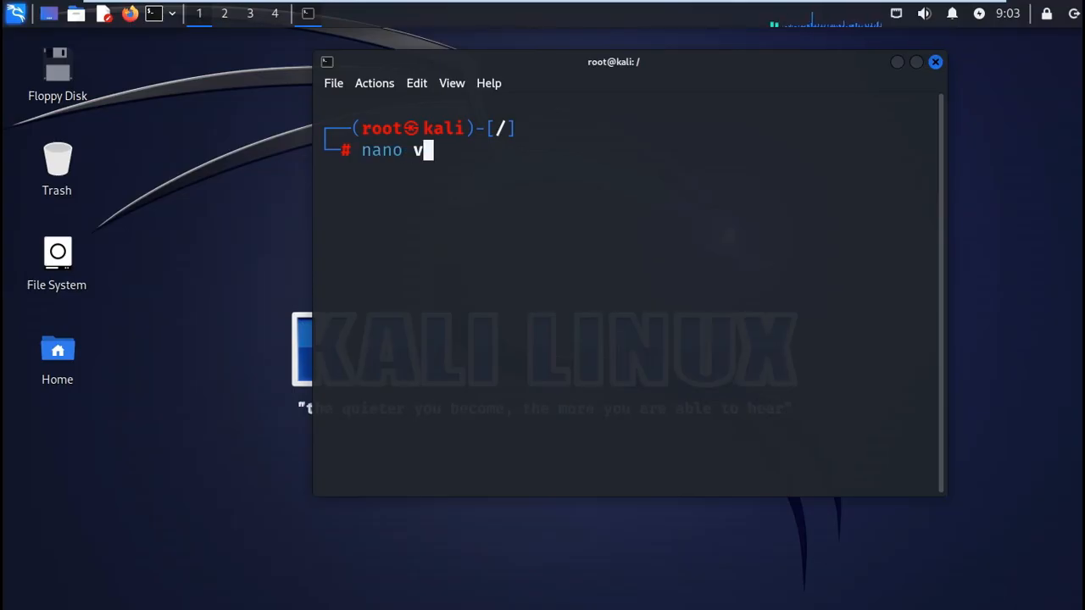
- Start nano on a new file named var.sh
type("ar")
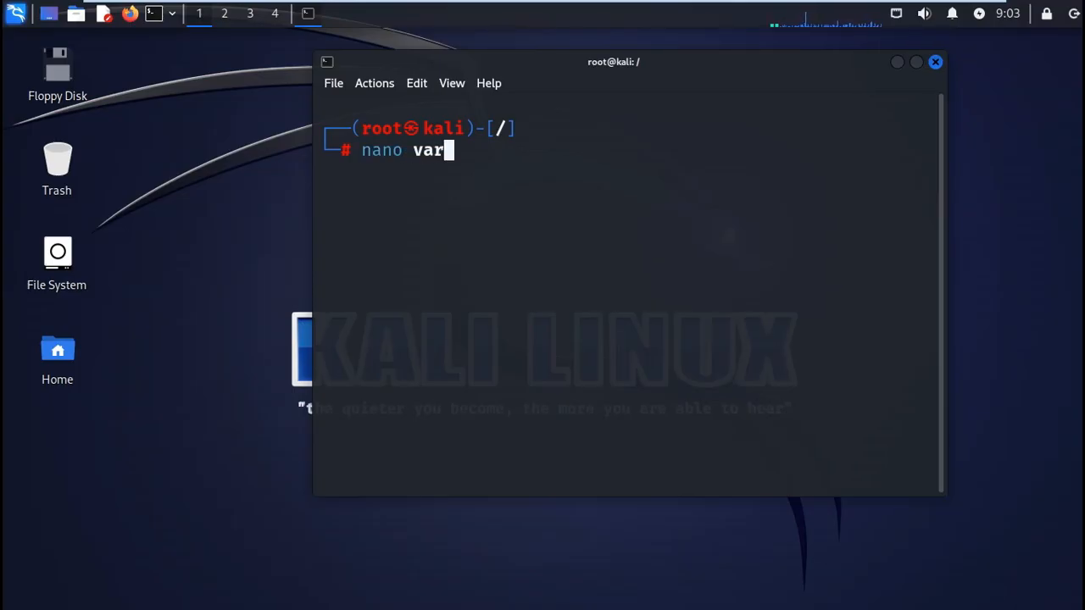
type(".sh")
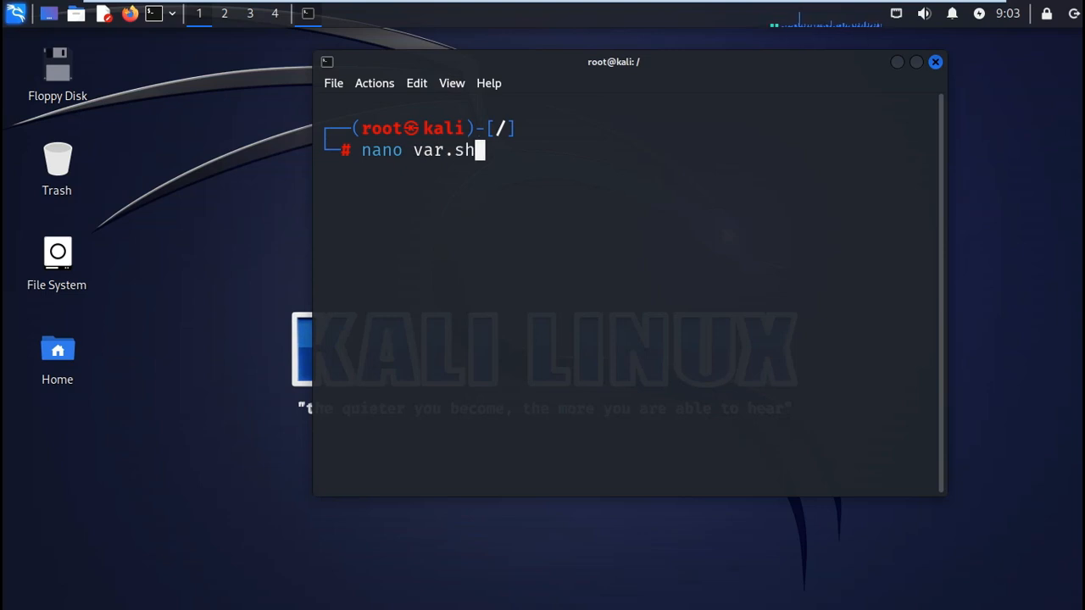
key("Return")
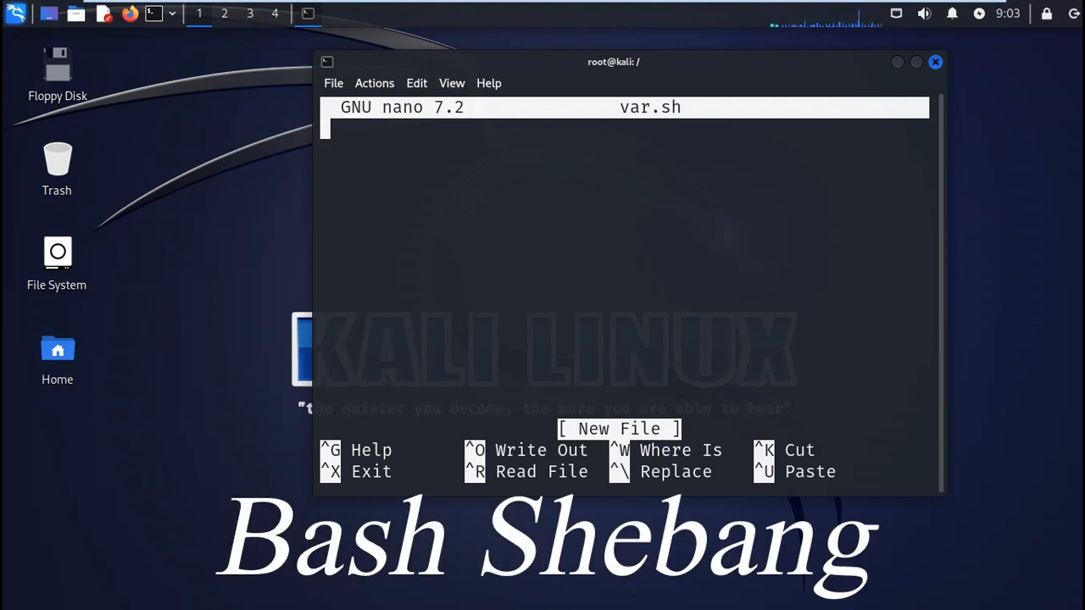
- Write the #!/bin/bash shebang as the script's first line
type("!")
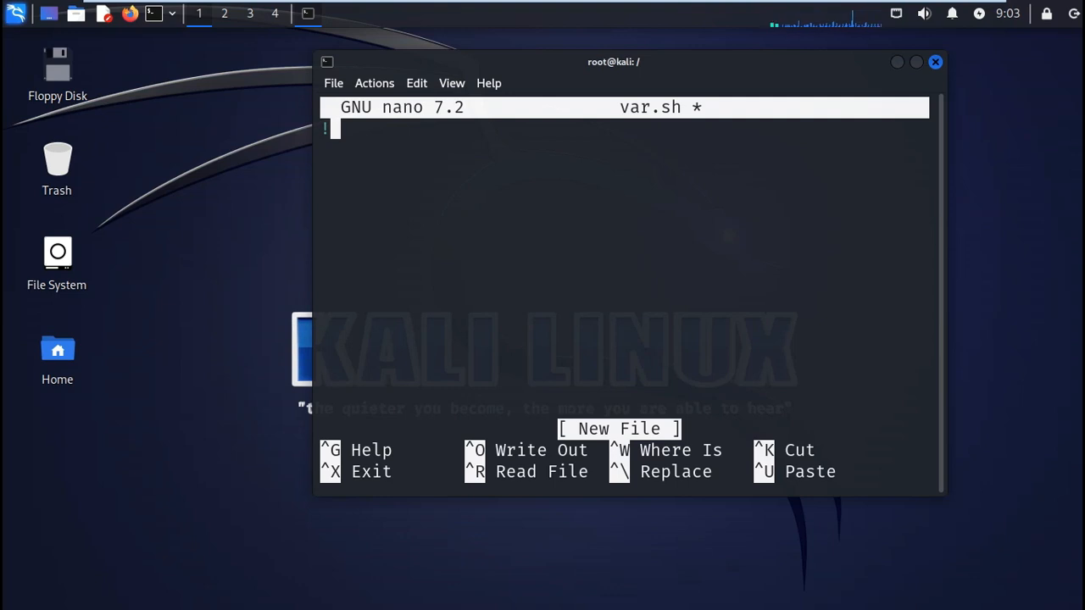
type("/bin")
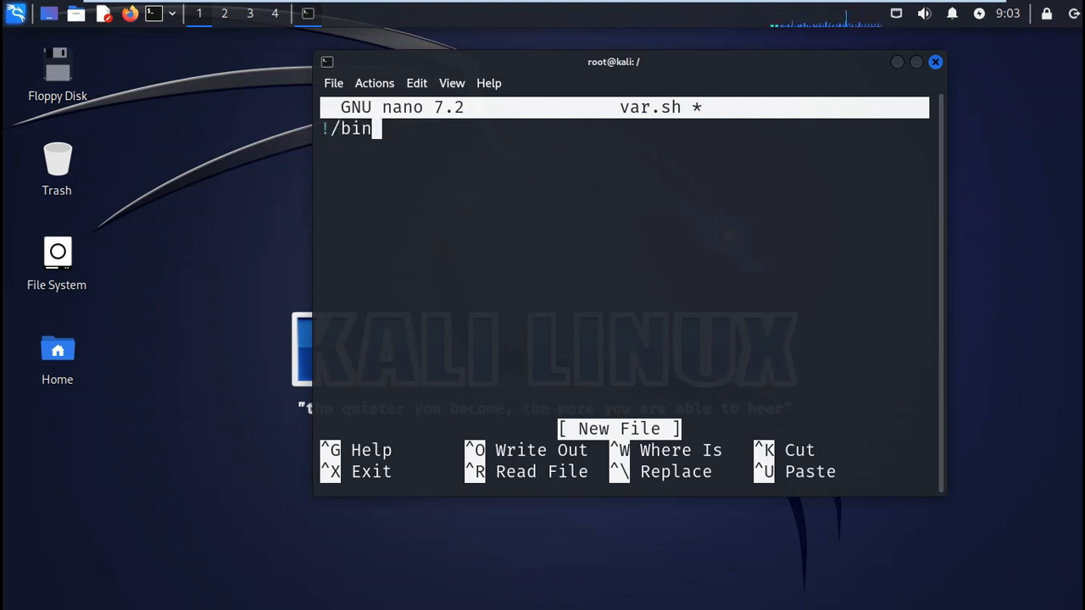
type("bas")
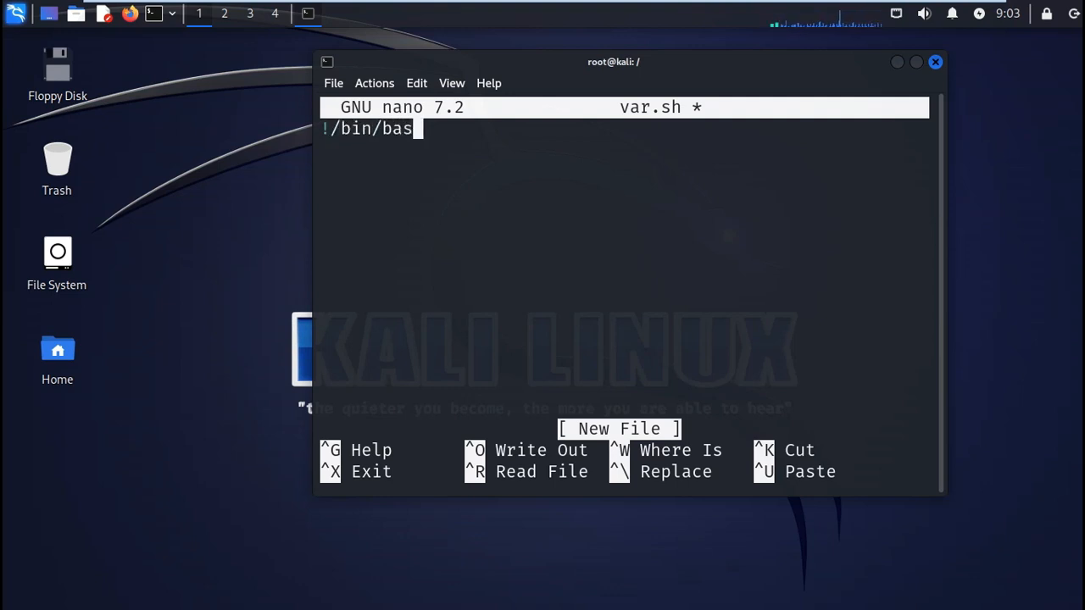
type("h")
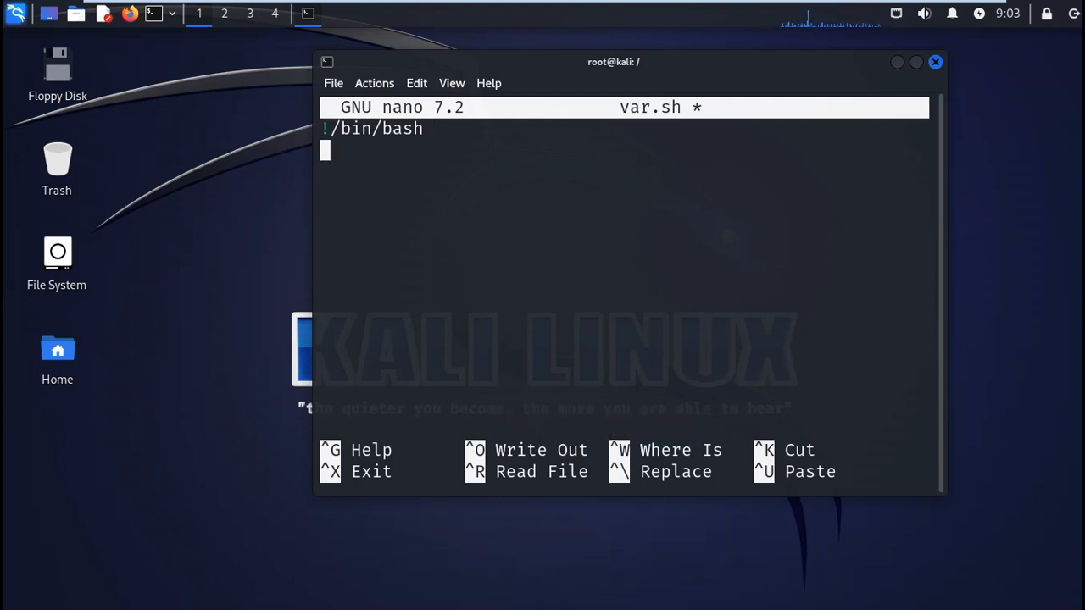
- Add the comment line "#Simple program with a variable" under the shebang
type("#S")
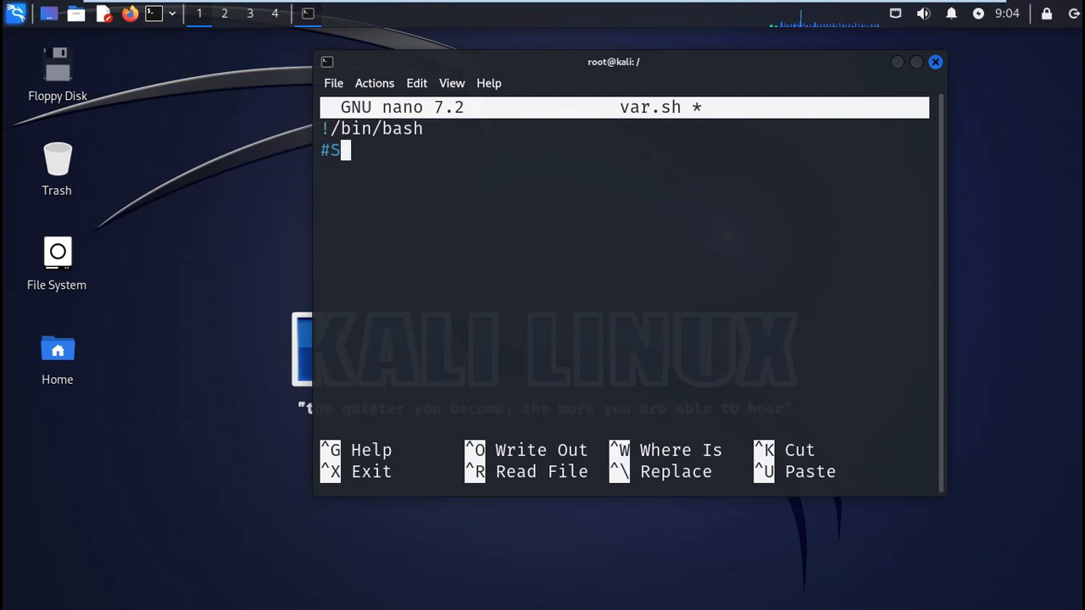
type("imple program")
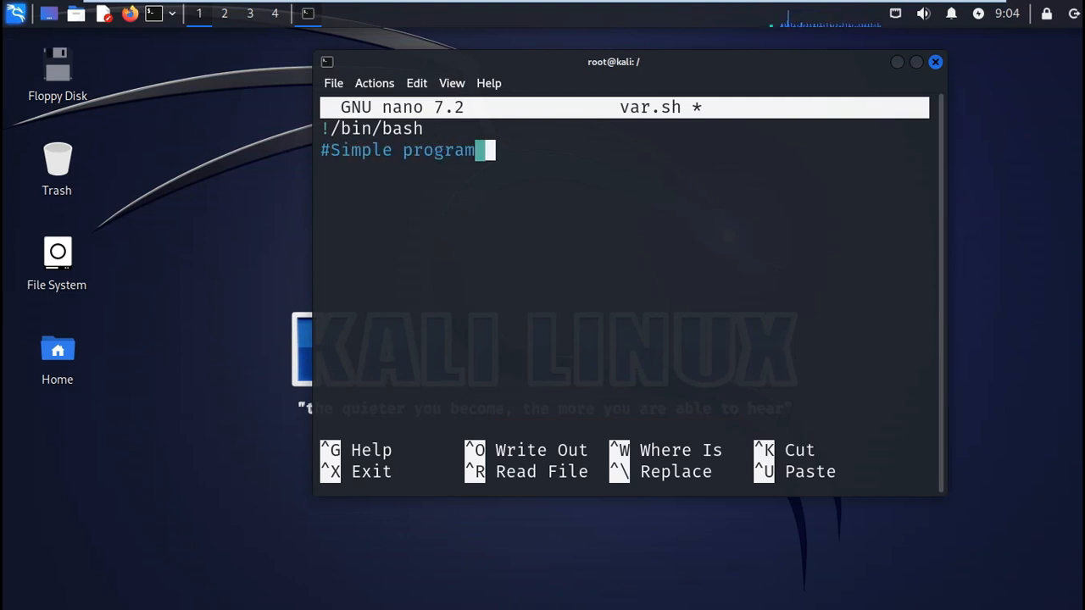
type("with a")
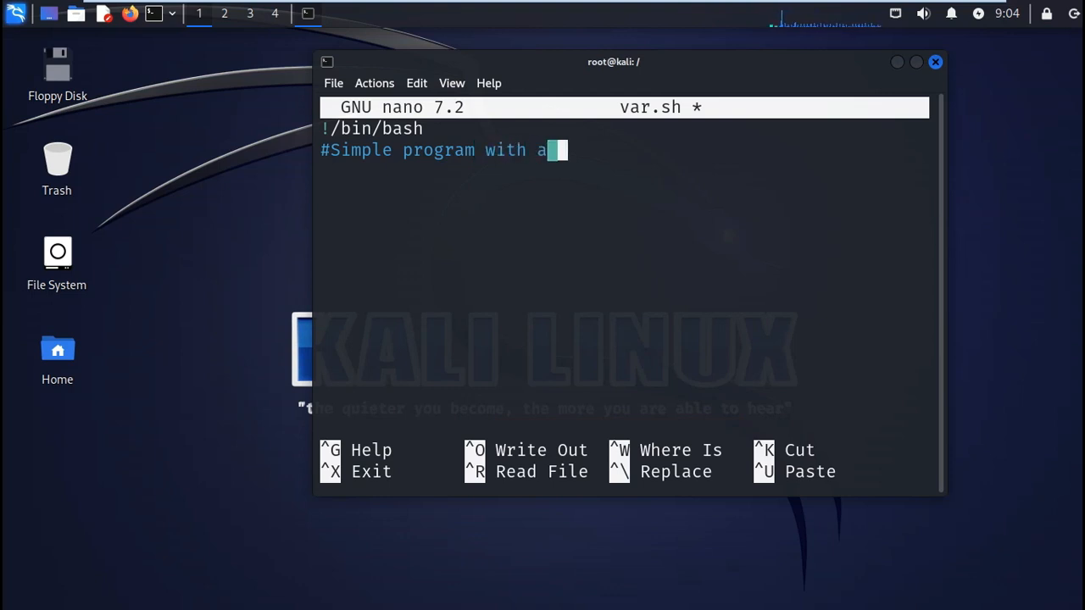
type("aria")
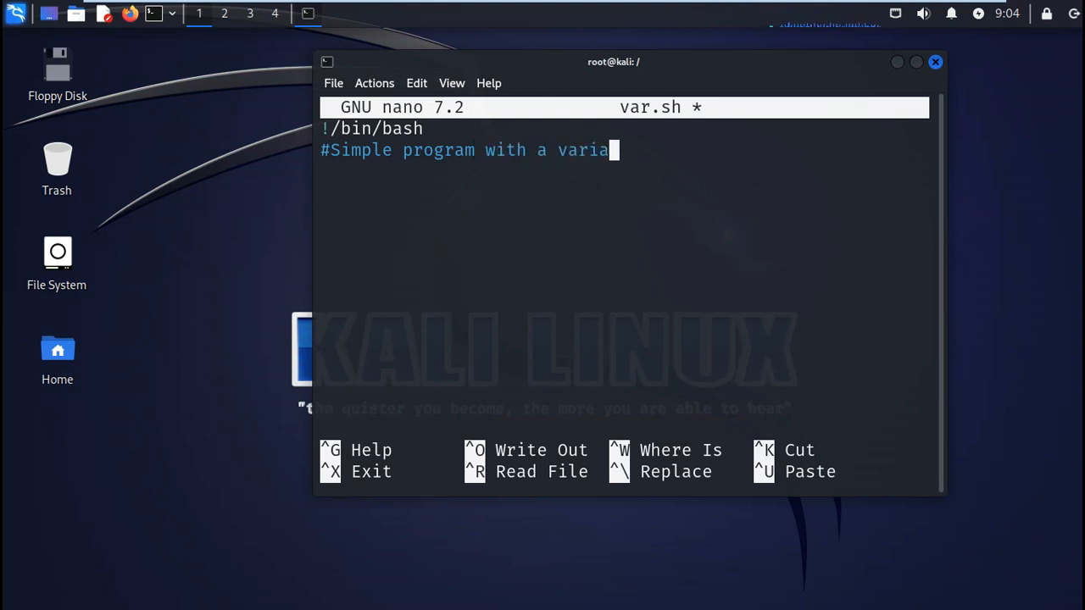
type("ble")
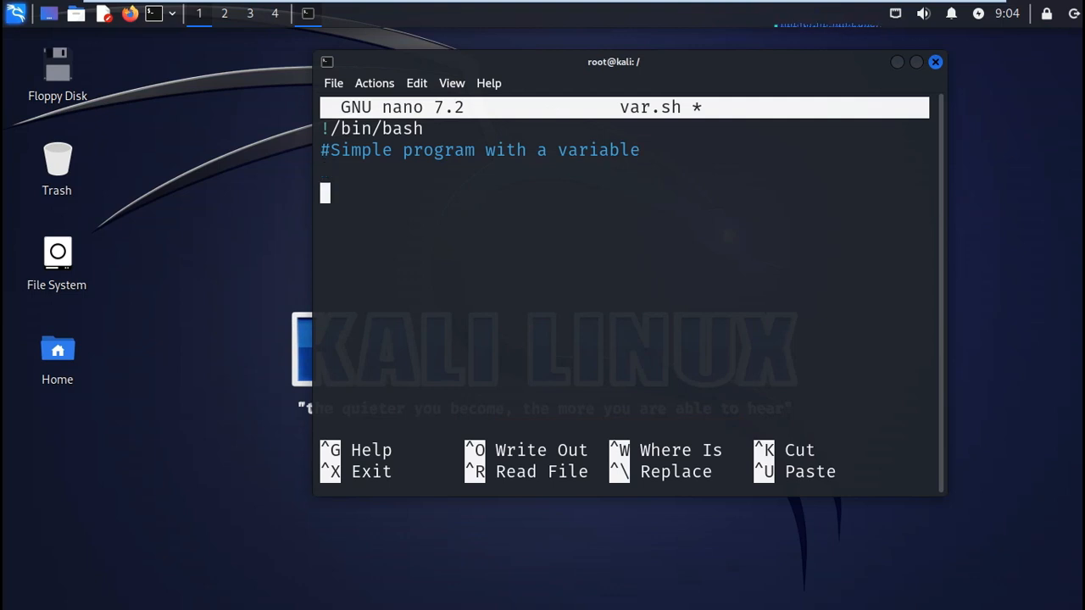
- Define the variable ROUTERIP="10.0.0.1" below the comment
type("ROUTER")
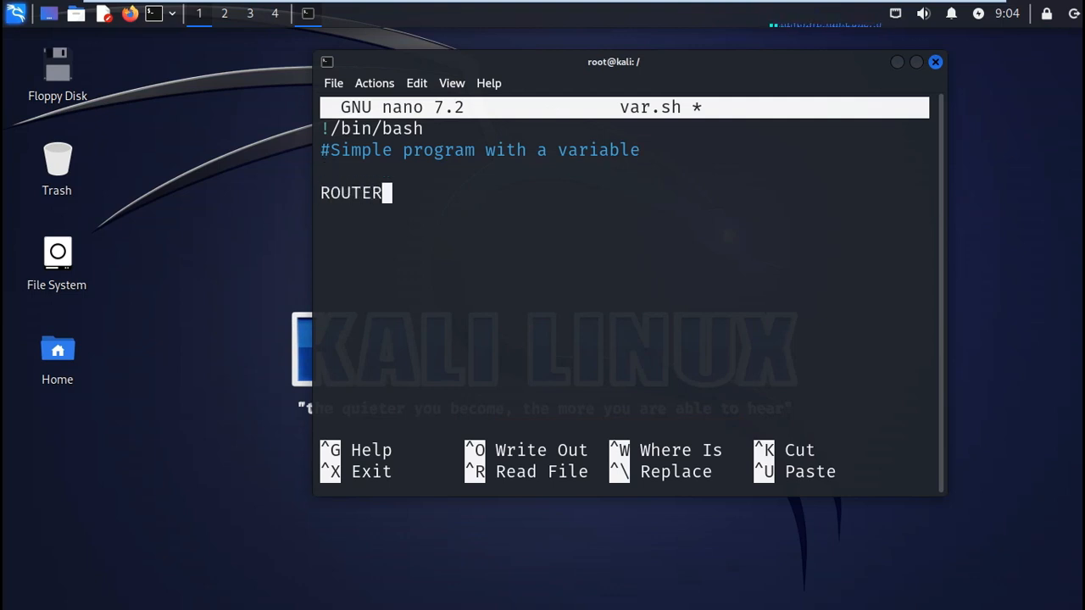
type("IP")
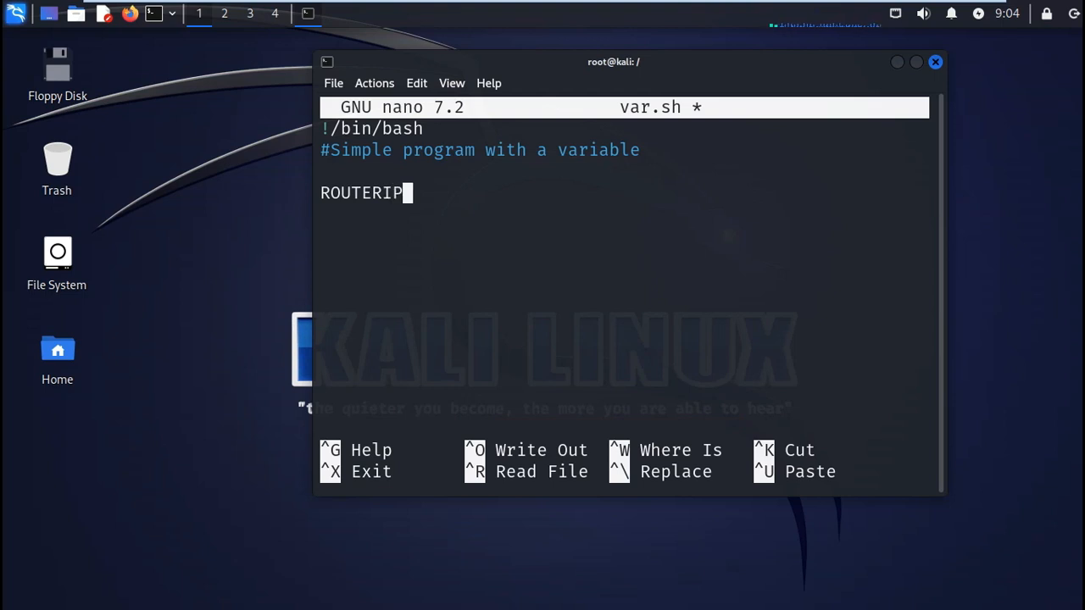
type("=\"")
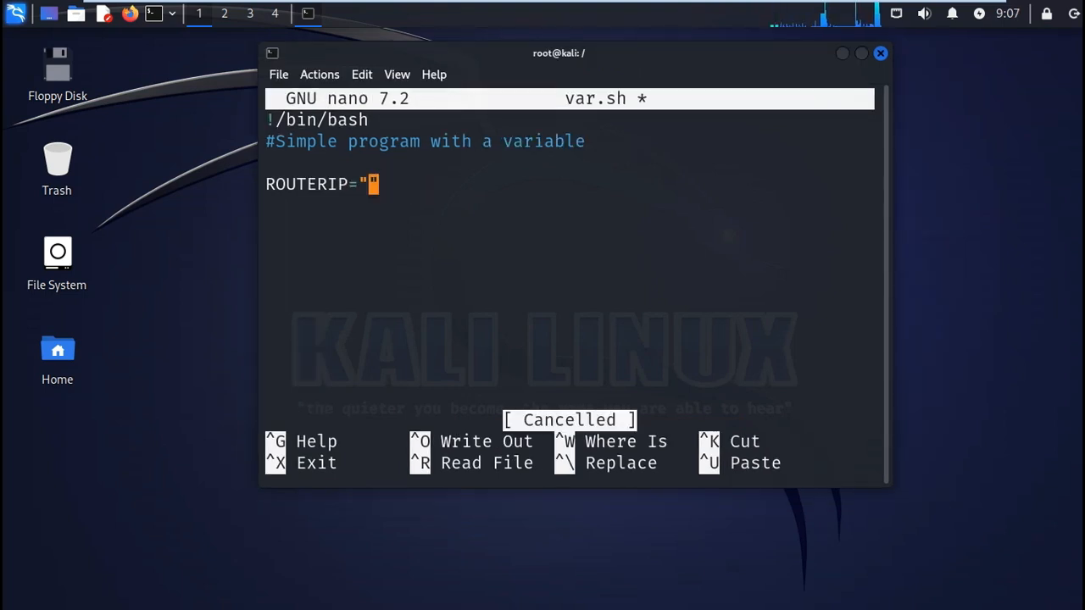
type("10.")
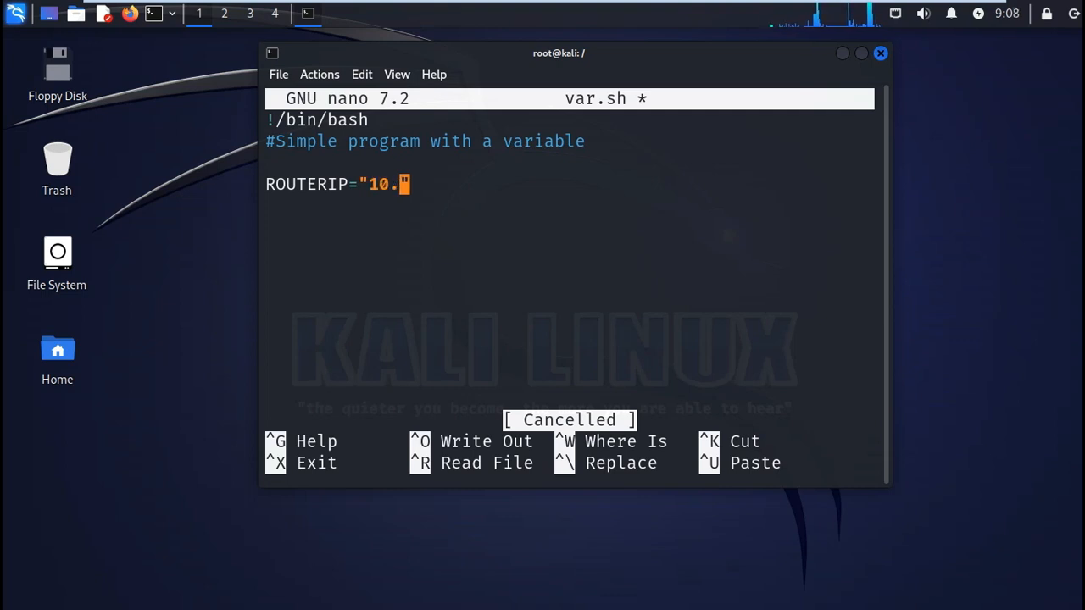
type("0")
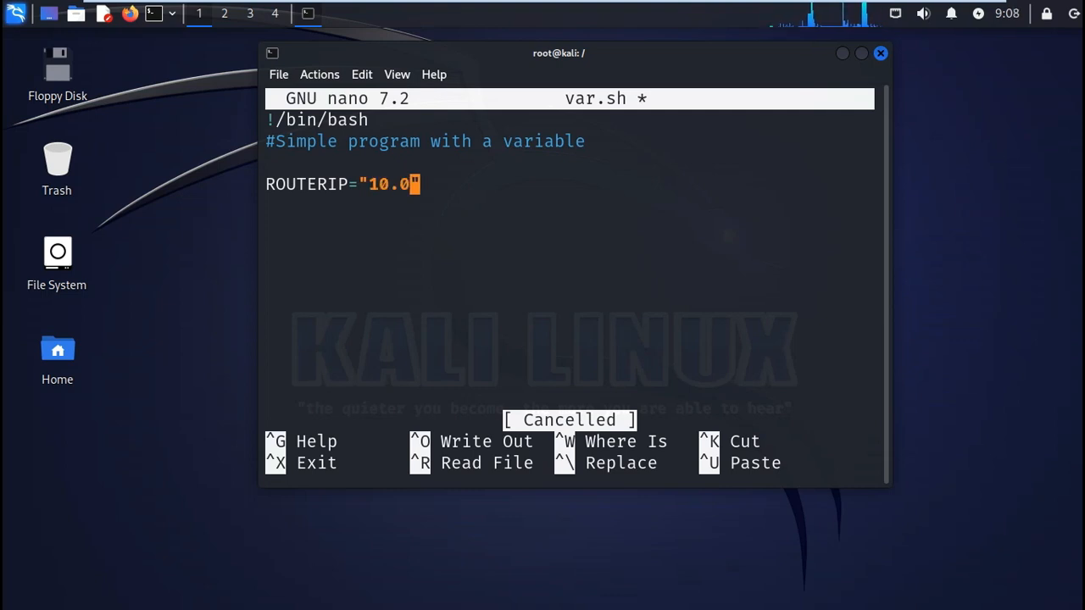
type(".0.")
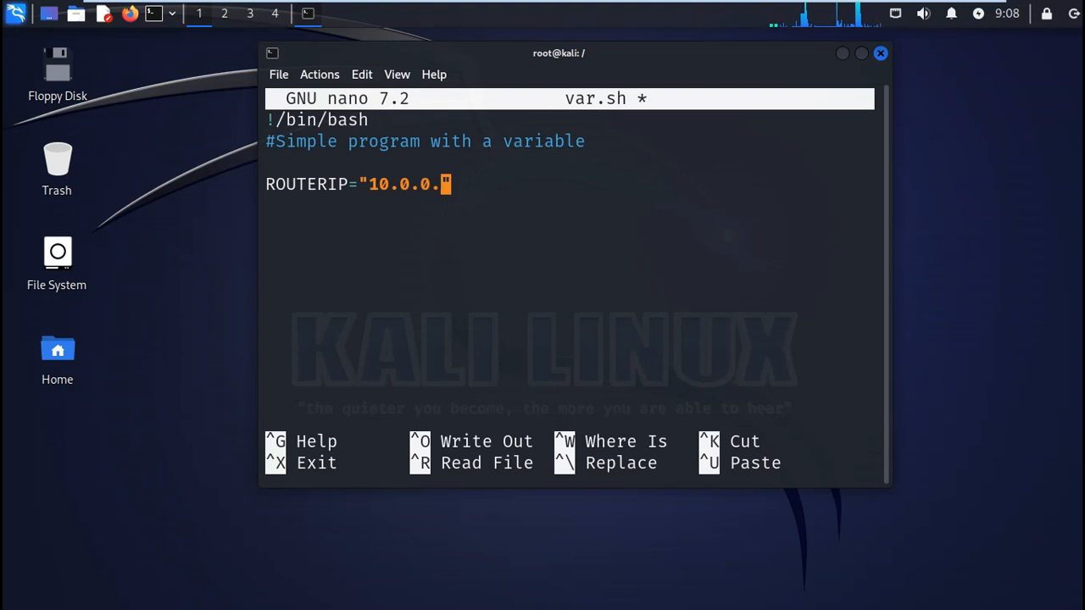
type("1\"")
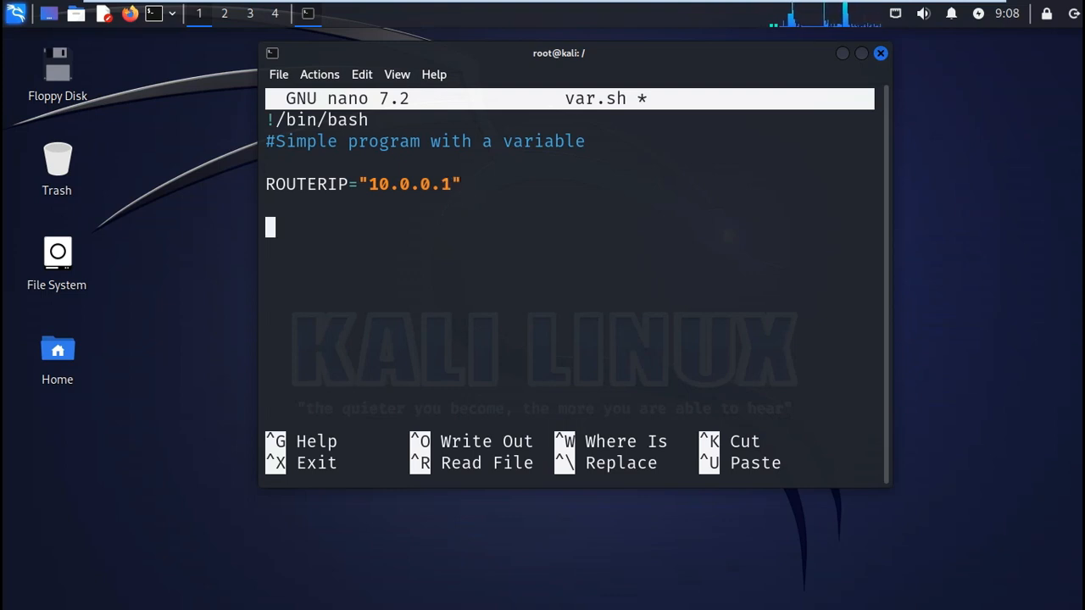
- Add the line printf "The router IP address: $ROUTERIP\n" to the script
type("printf")
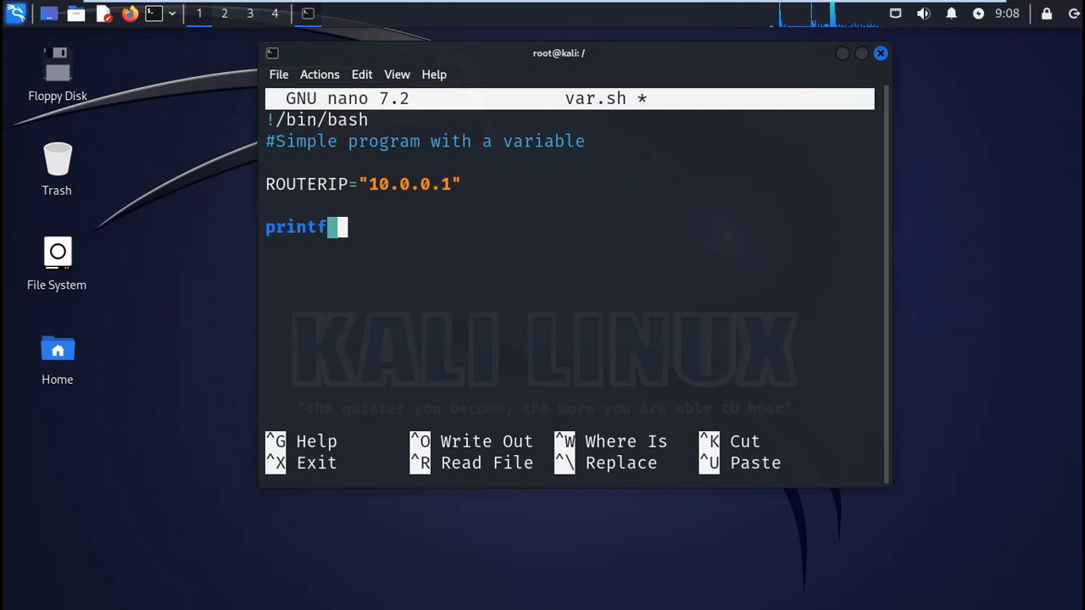
type("\"")
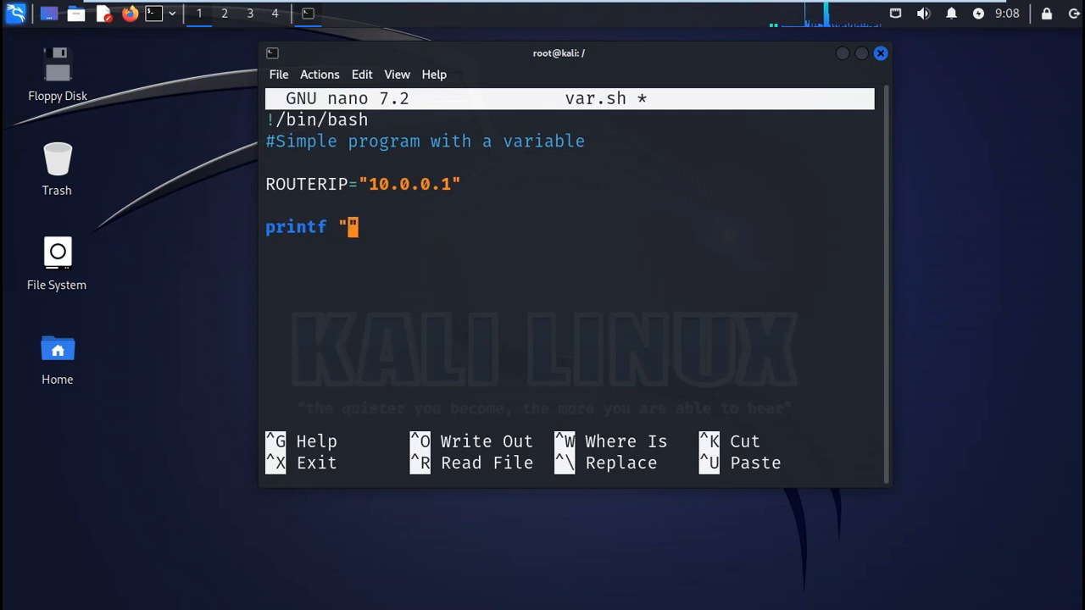
type("The r")
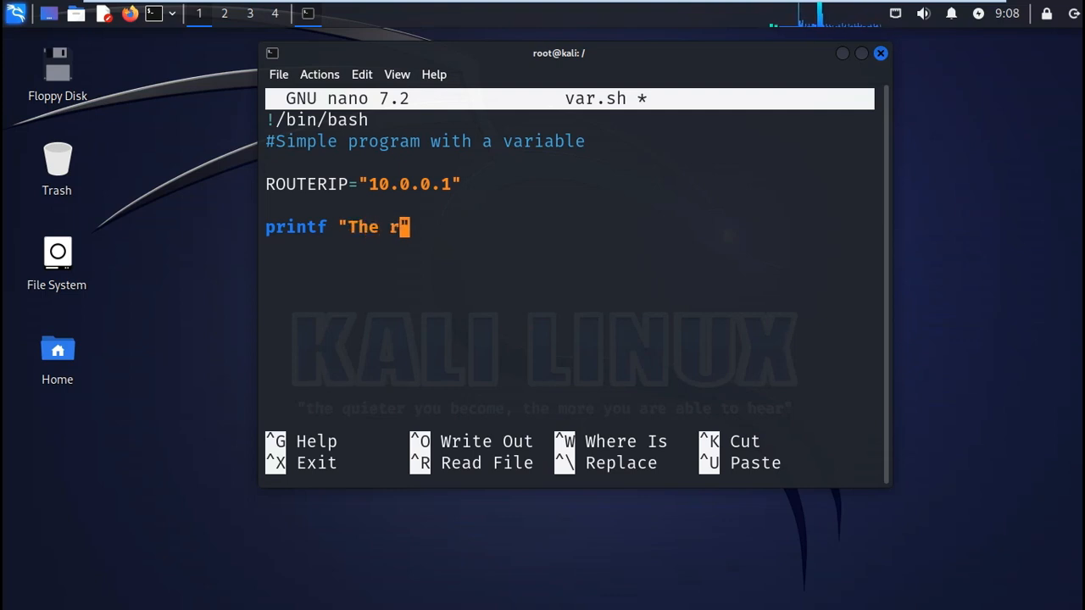
type("outer")
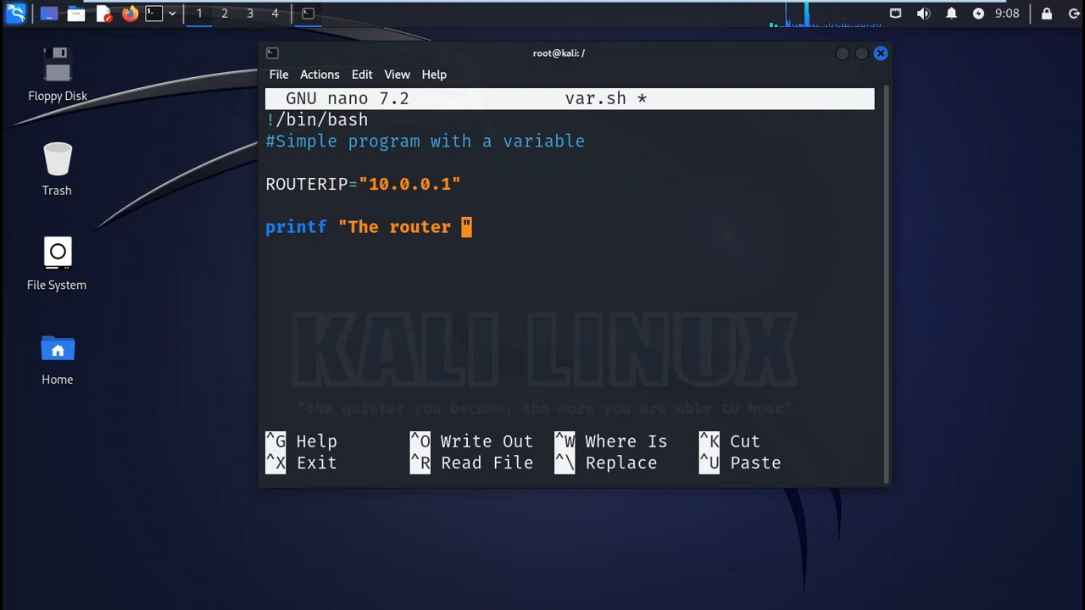
type("IP ad")
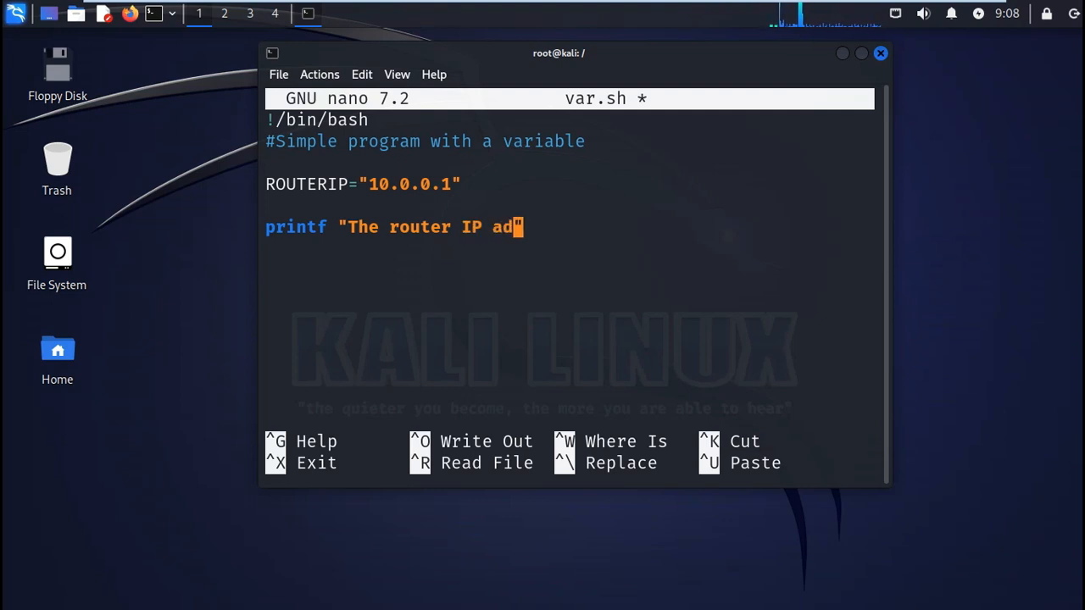
type("dress")
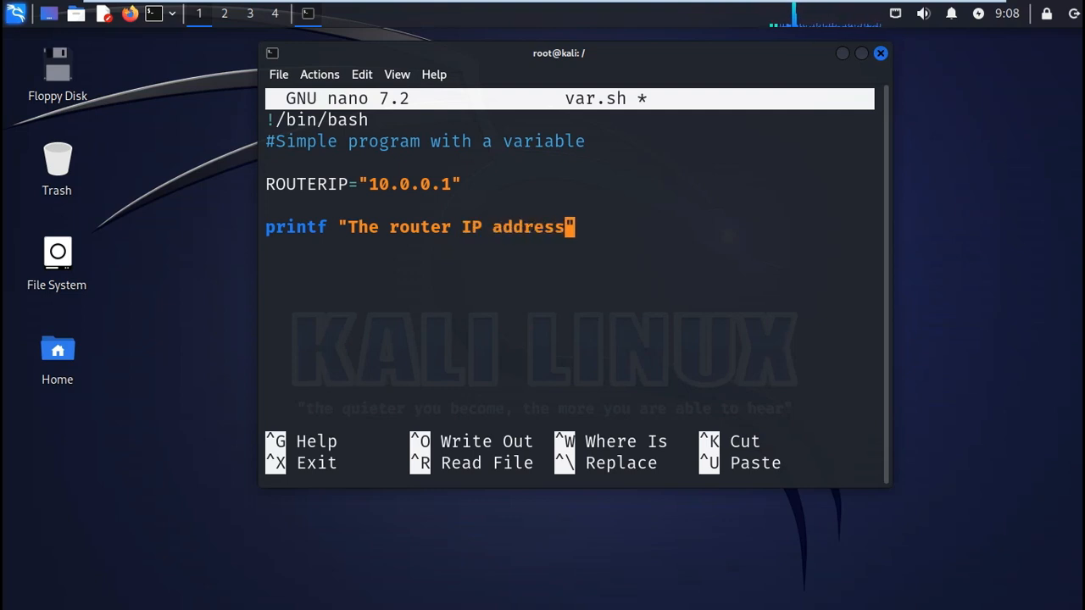
type(":")
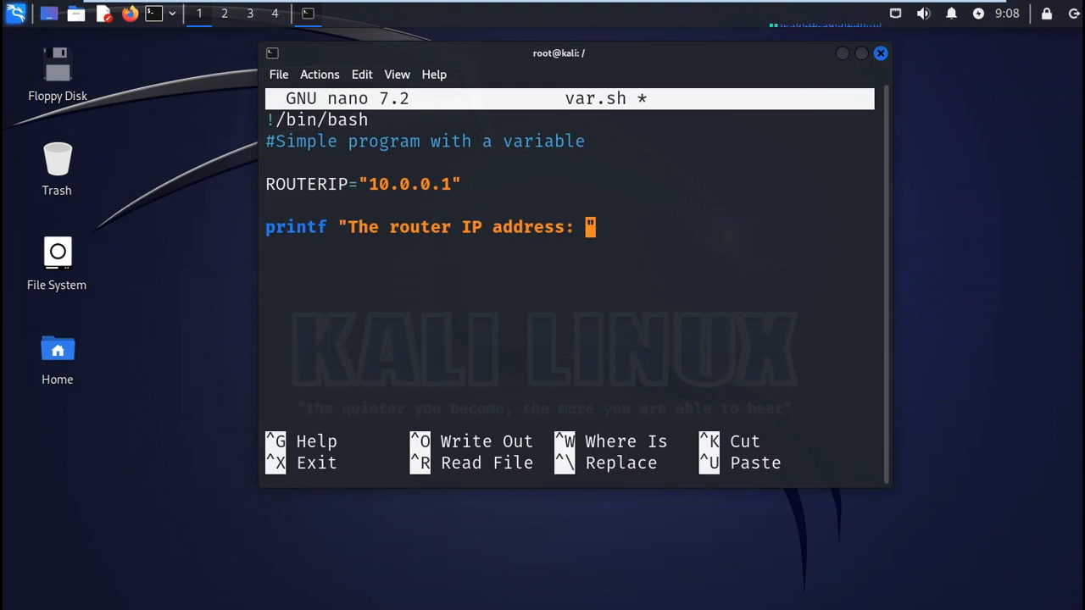
type("$")
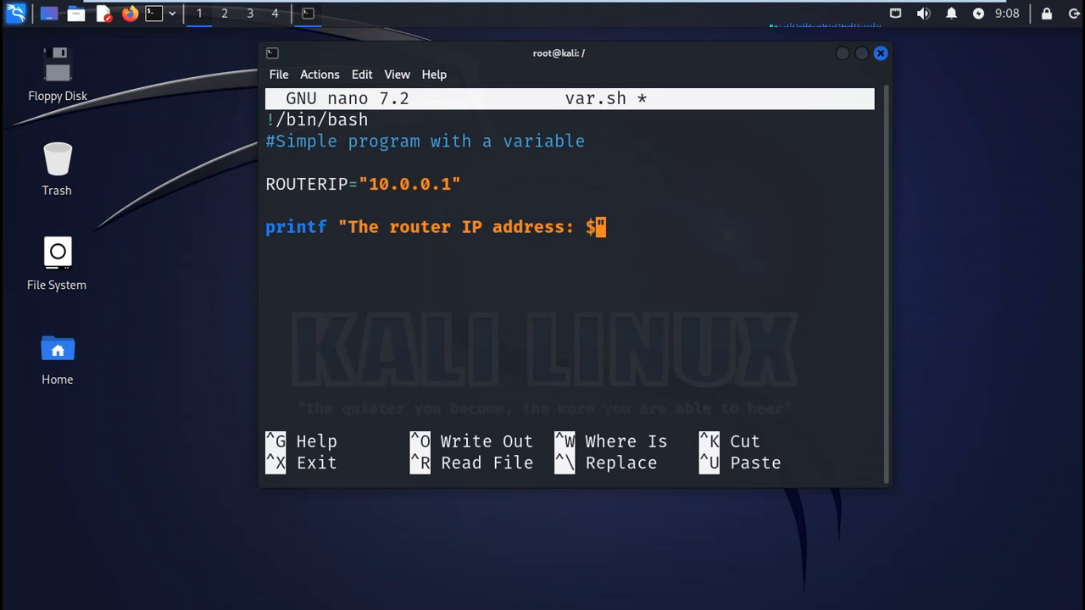
type("ROUTER")
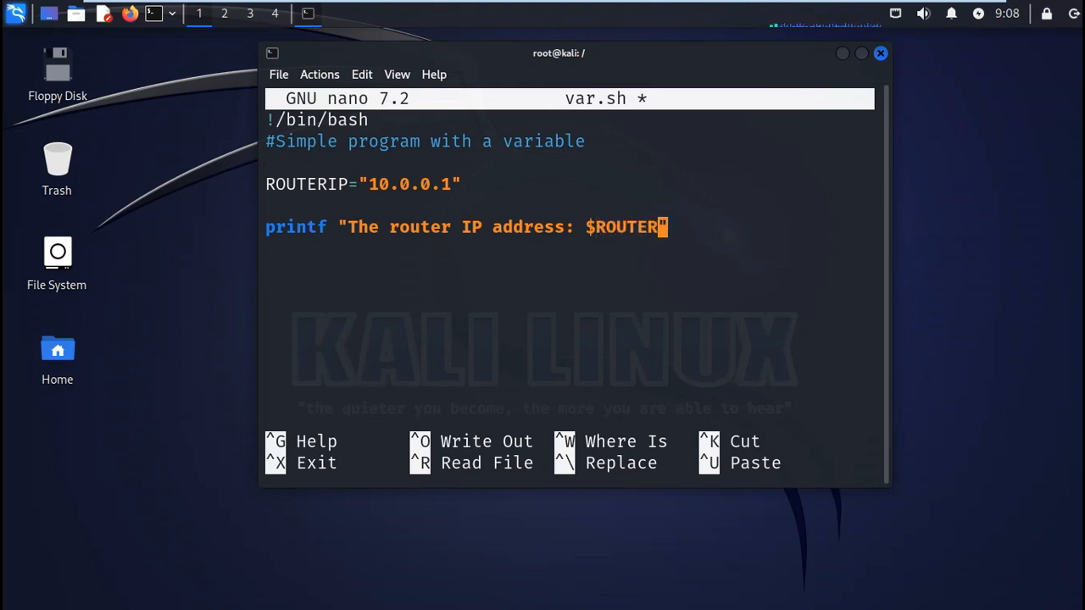
type("IP")
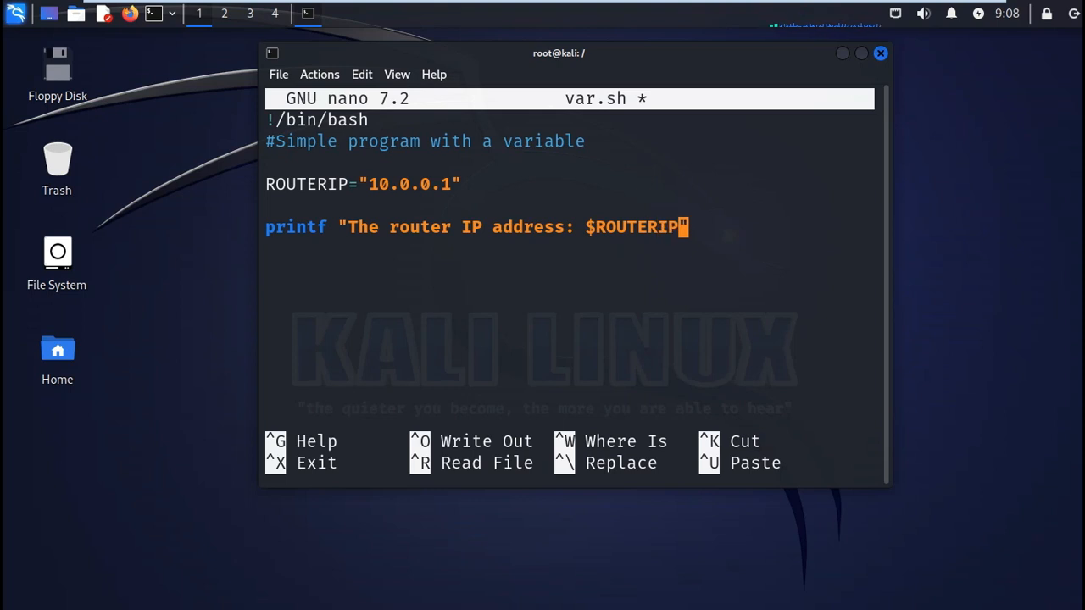
type("\\n\"")
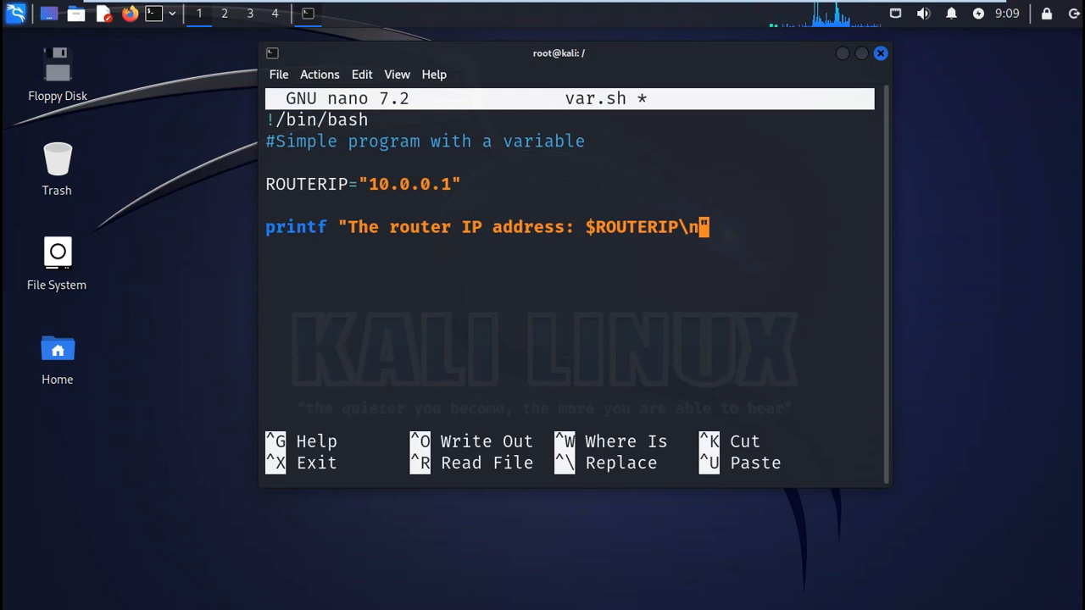
- Highlight printf, start exiting nano to save, and view the write-file help text
double_click(414, 183)
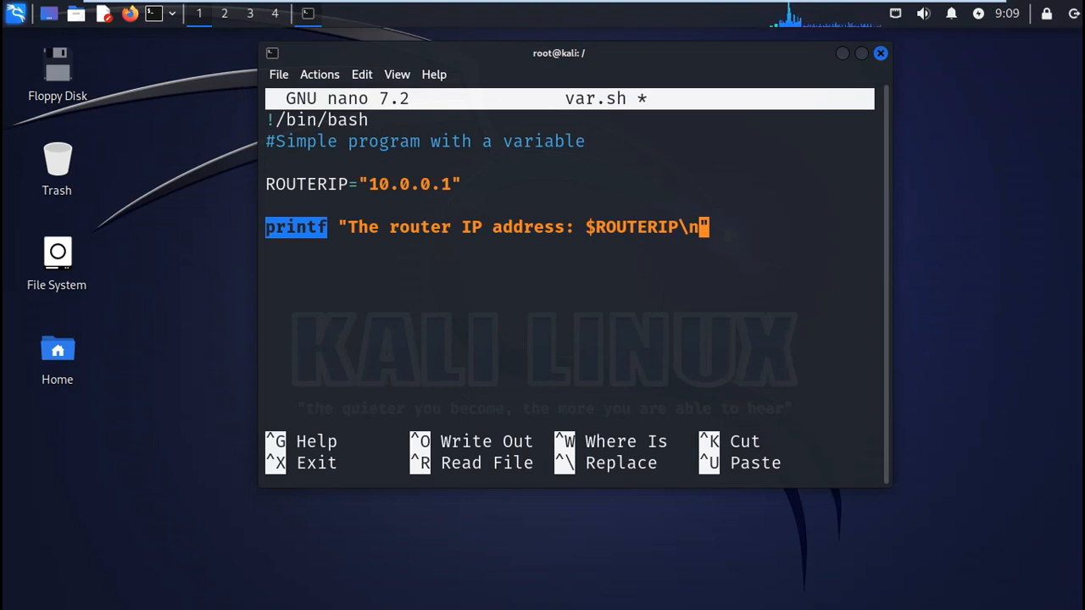
key("ctrl+x")
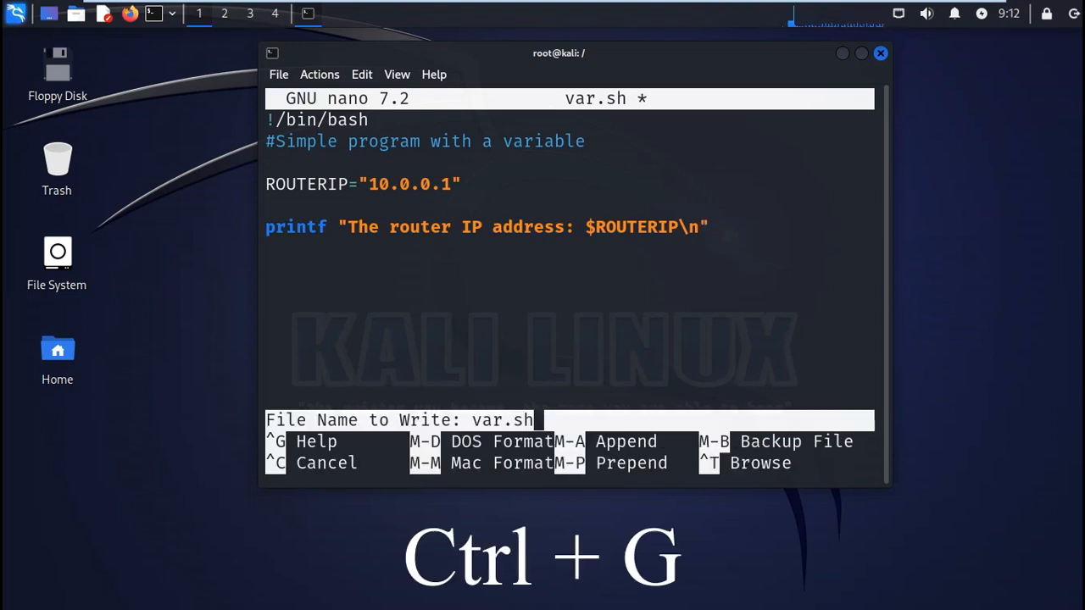
key("ctrl+g")
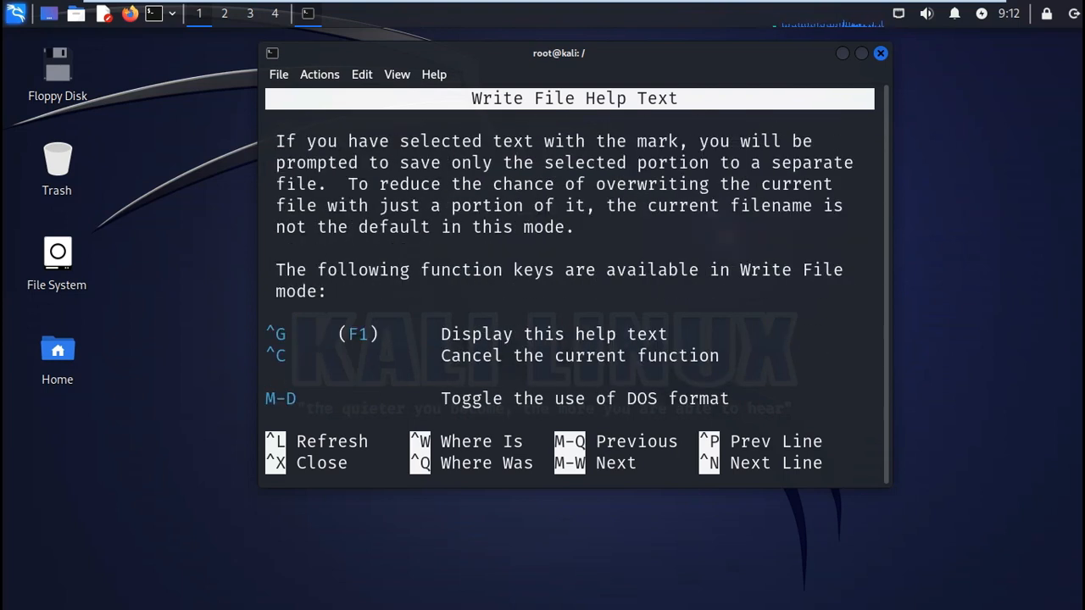
scroll("down", 3)
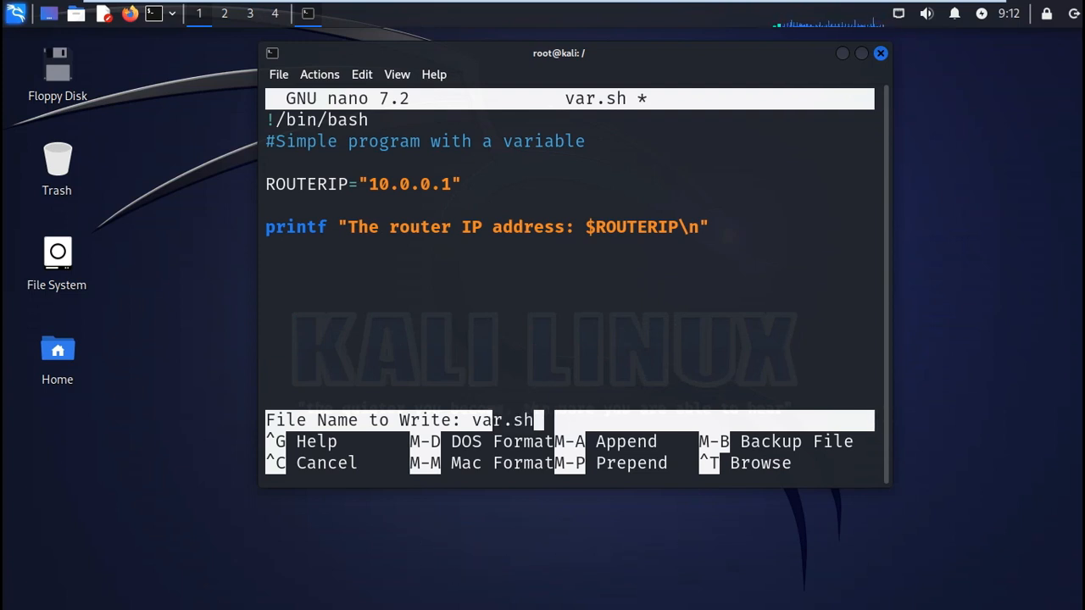
- Save var.sh, list it with ls, and try ./var.sh, getting permission denied
key("Enter")
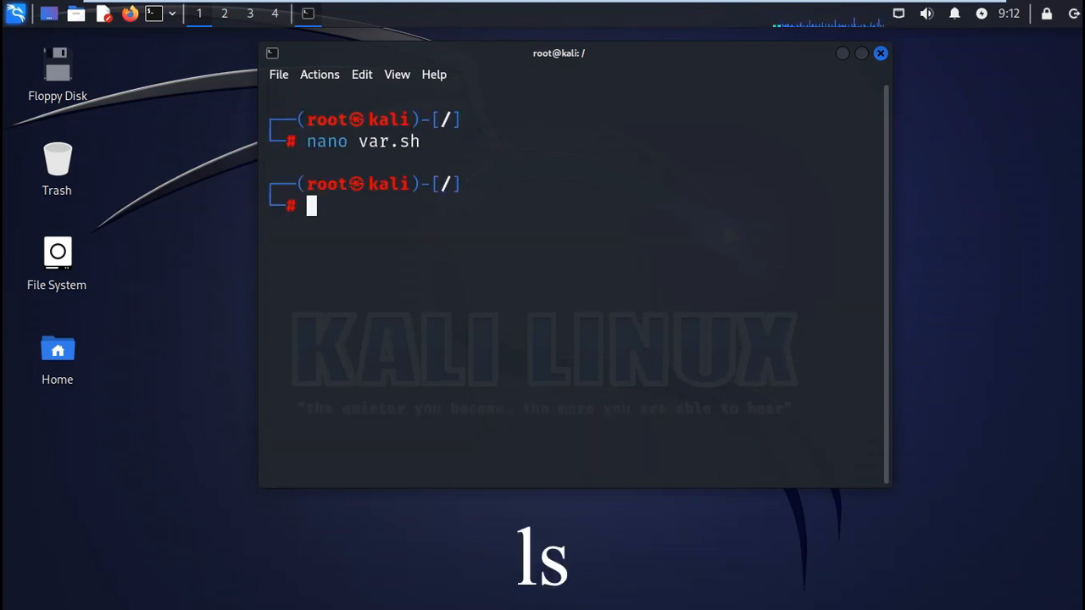
type("ls")
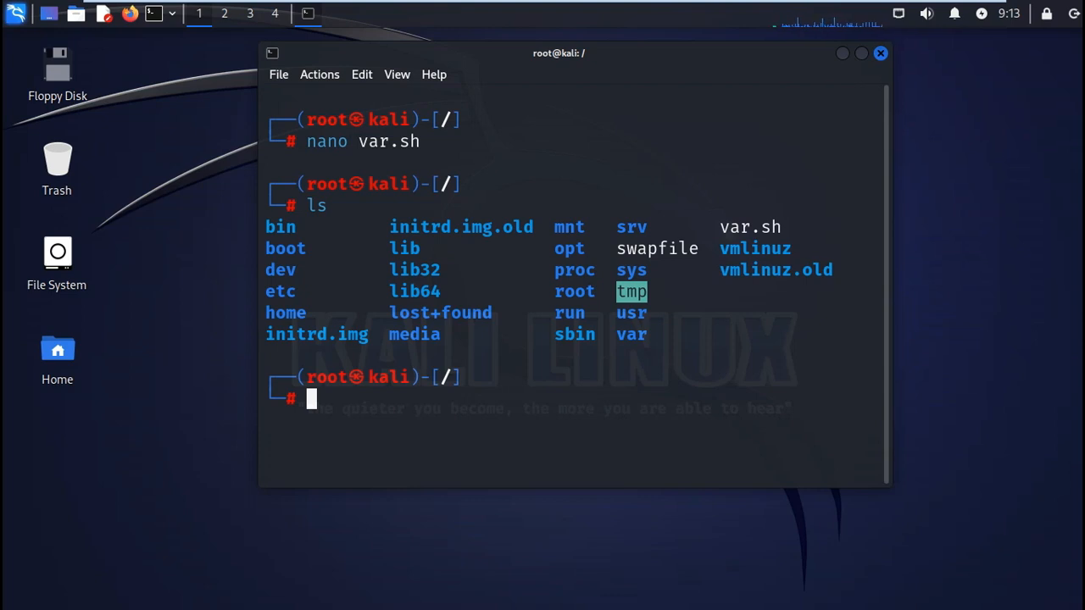
type("./var.sh")
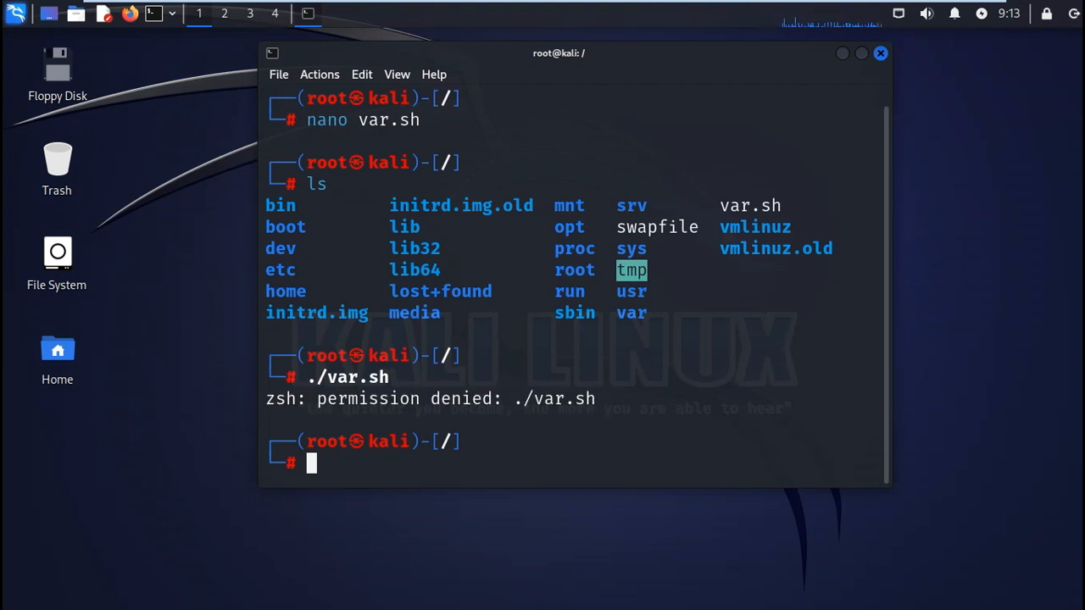
- Make the script executable with chmod +x var.sh and confirm it in the listing
type("chmood")
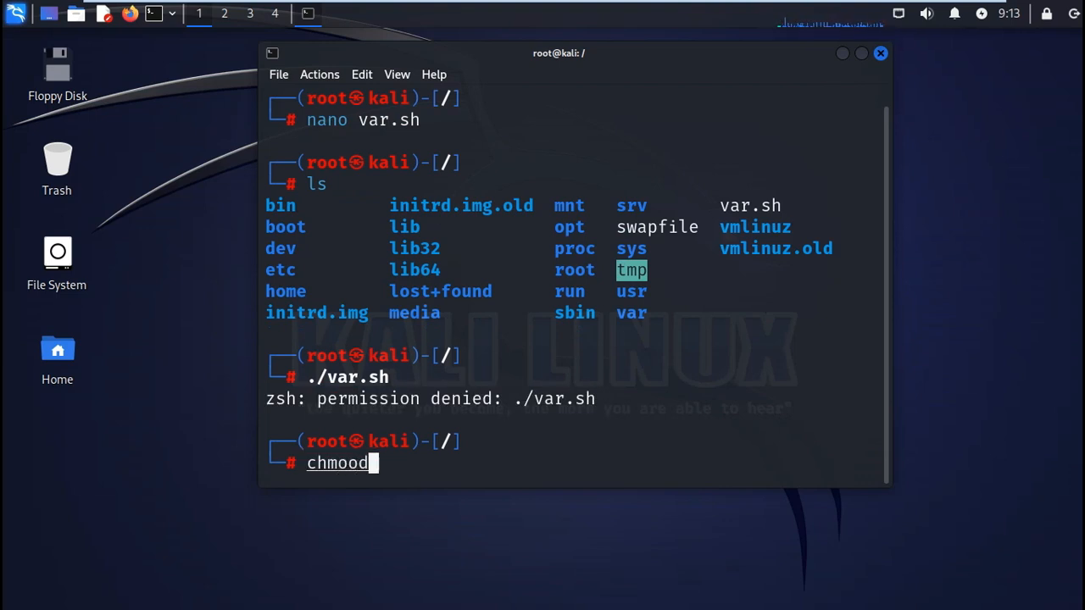
key("BackSpace")
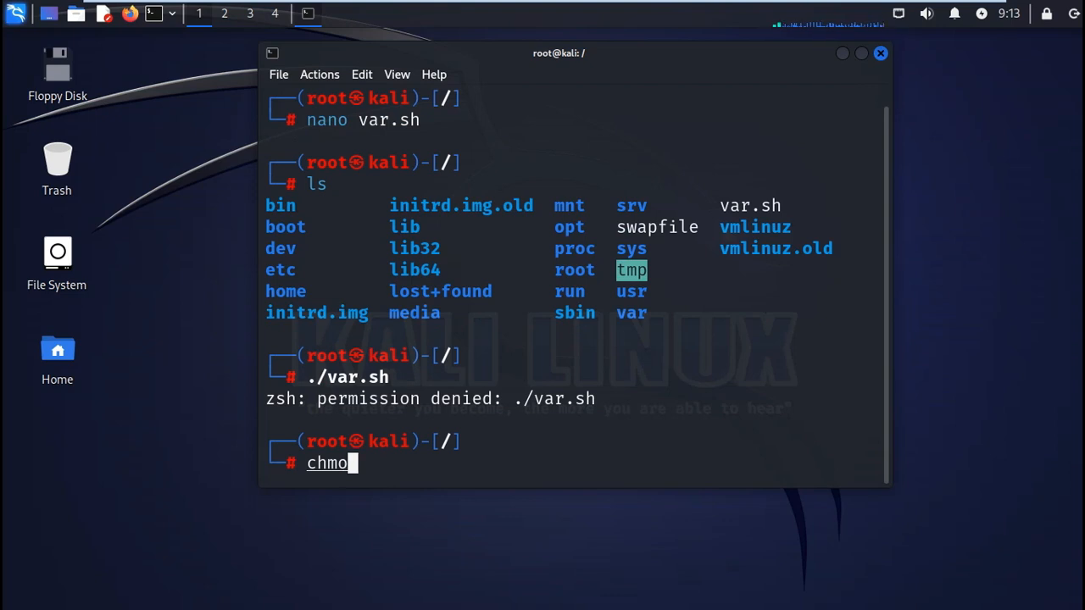
type("d")
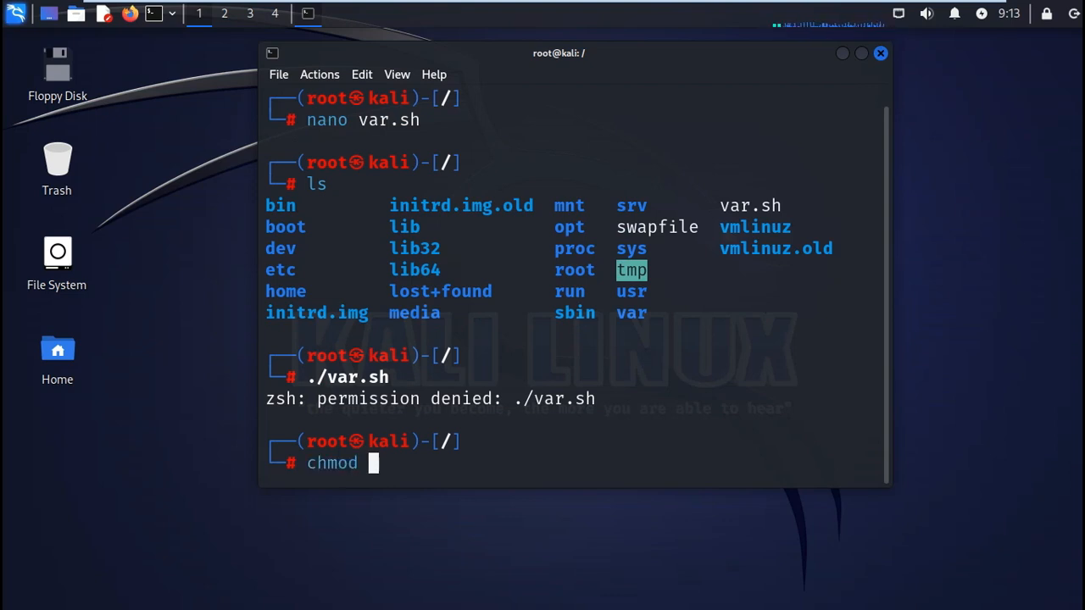
type("+x")
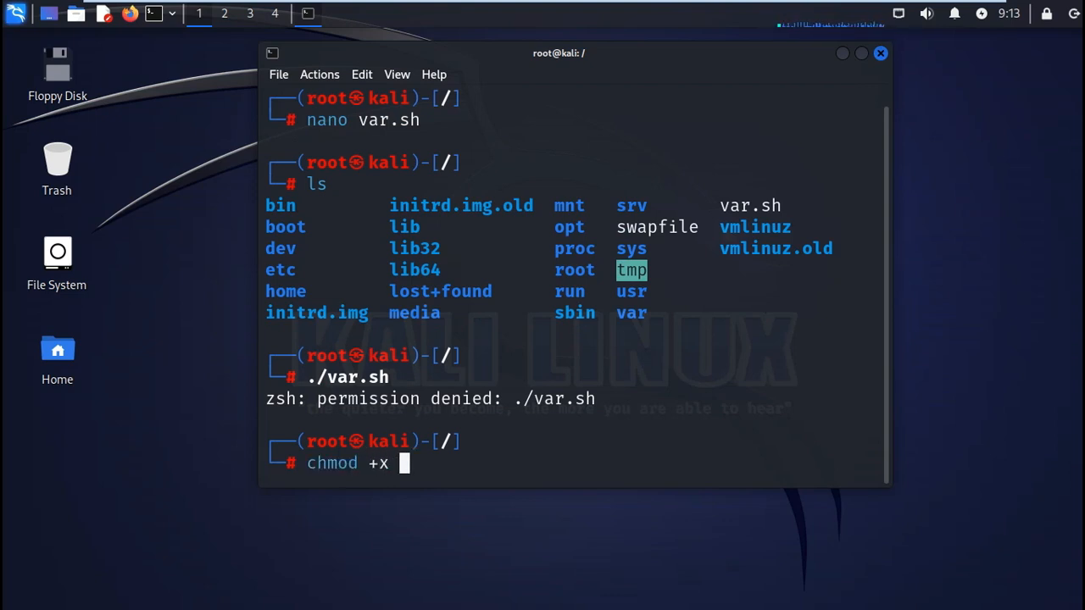
type("var.sh")
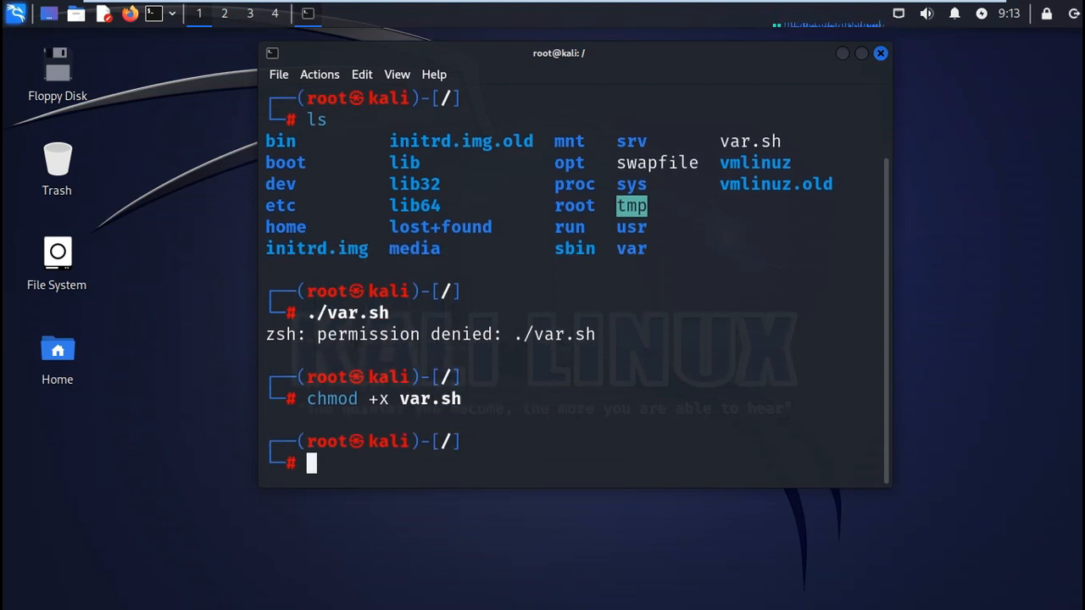
type("./var.sh")
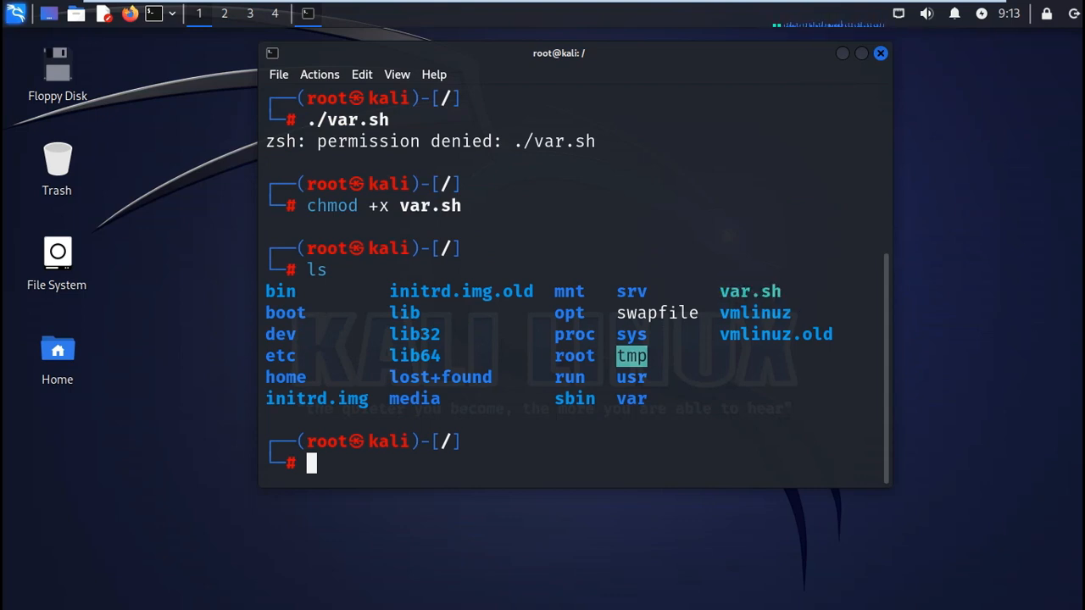
- Run ./var.sh to print "The router IP address: 10.0.0.1" and highlight that line
type("./var.sh")
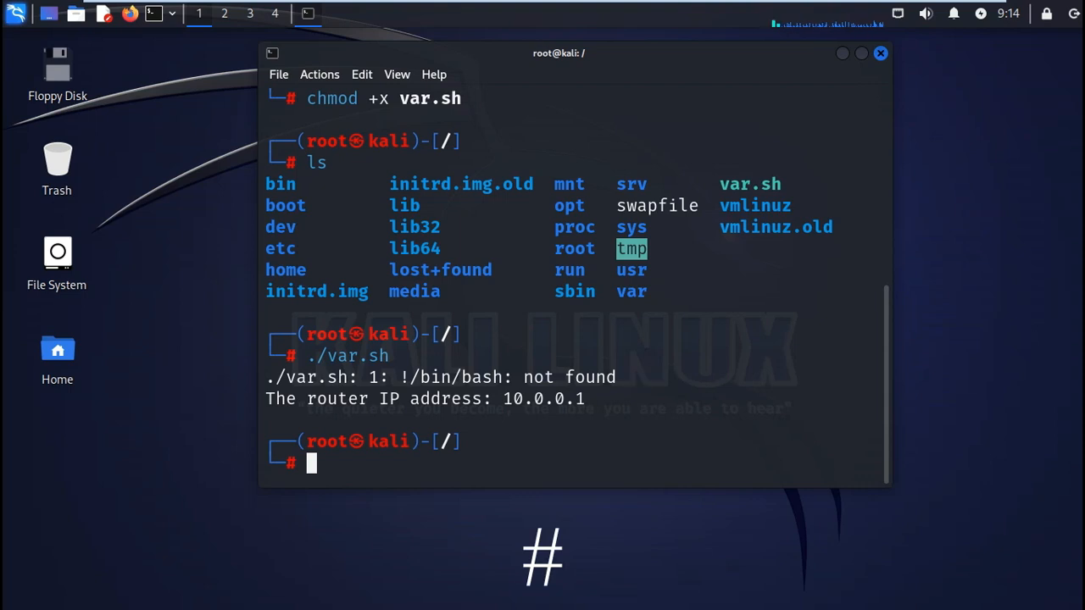
triple_click(424, 398)
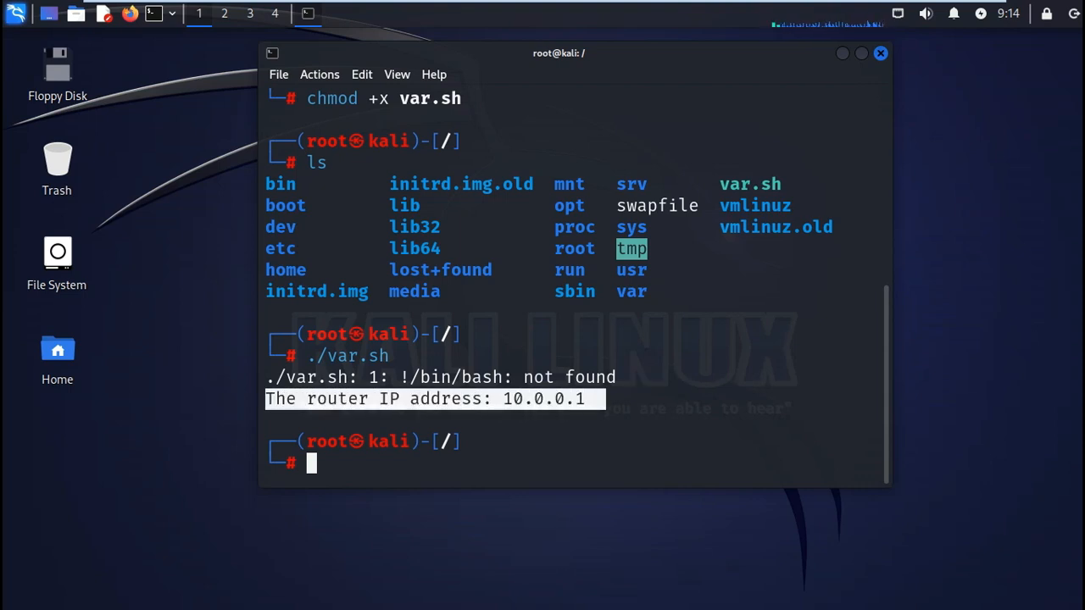